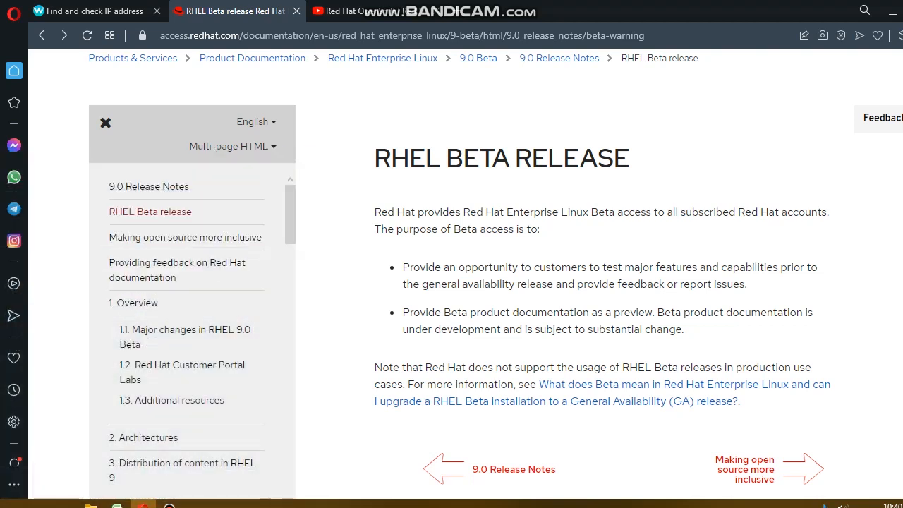
Highlight the first bullet point's phrase on the current release-notes page
{"action": "left_click_drag", "start_coordinate": [375, 212], "coordinate": [540, 229]}
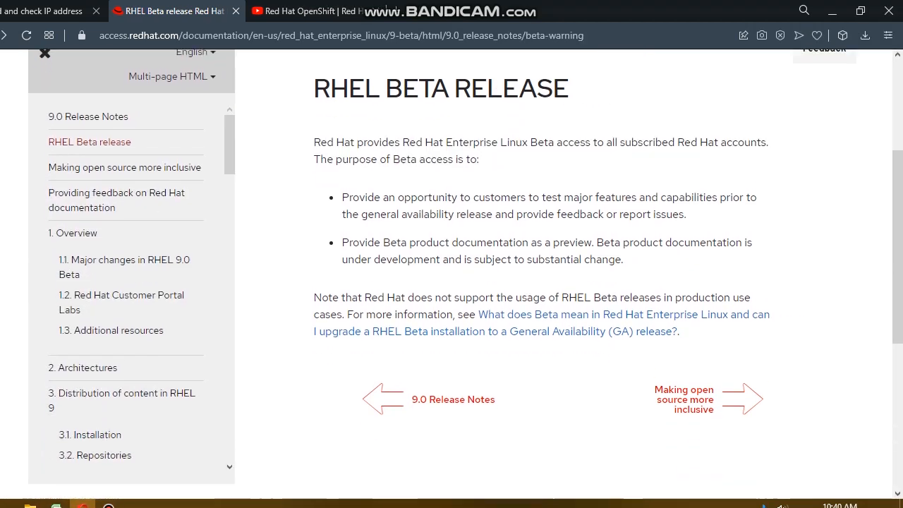
{"action": "left_click_drag", "start_coordinate": [348, 196], "coordinate": [499, 197]}
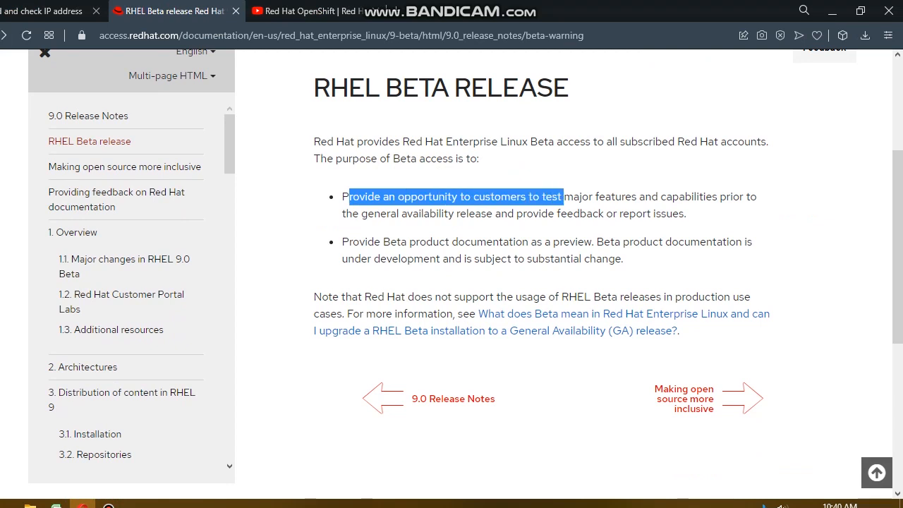
{"action": "left_click_drag", "start_coordinate": [561, 197], "coordinate": [633, 196]}
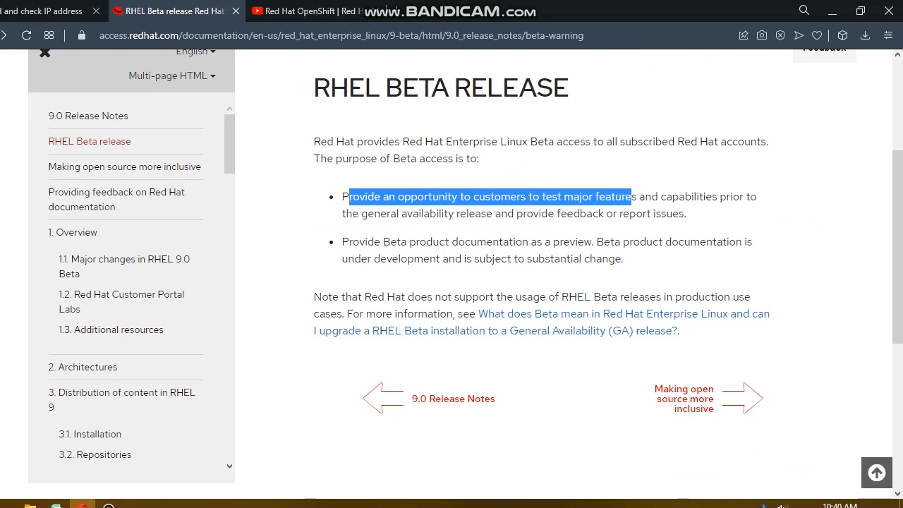
{"action": "left_click_drag", "start_coordinate": [630, 196], "coordinate": [738, 196]}
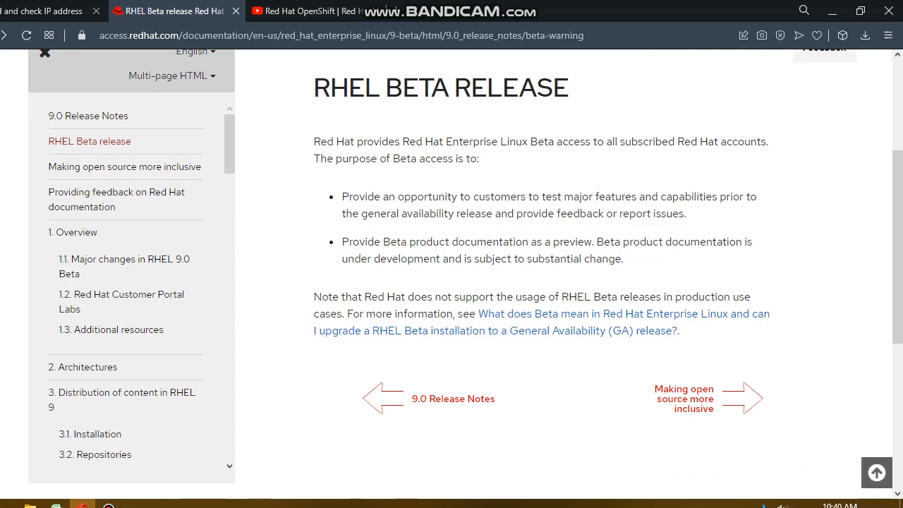
{"action": "scroll", "scroll_direction": "down", "scroll_amount": 3}
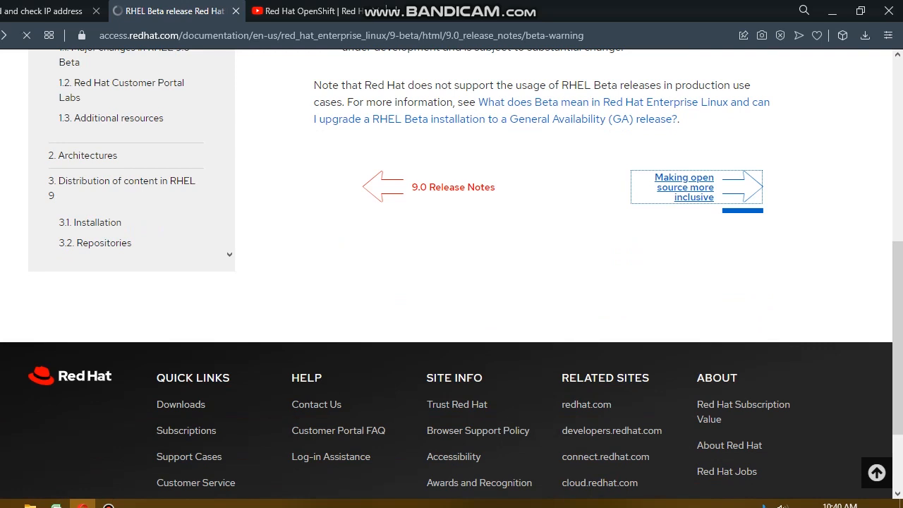
Go to 'Making open source more inclusive', highlight 'problematic language', and scroll down
{"action": "left_click", "coordinate": [683, 187]}
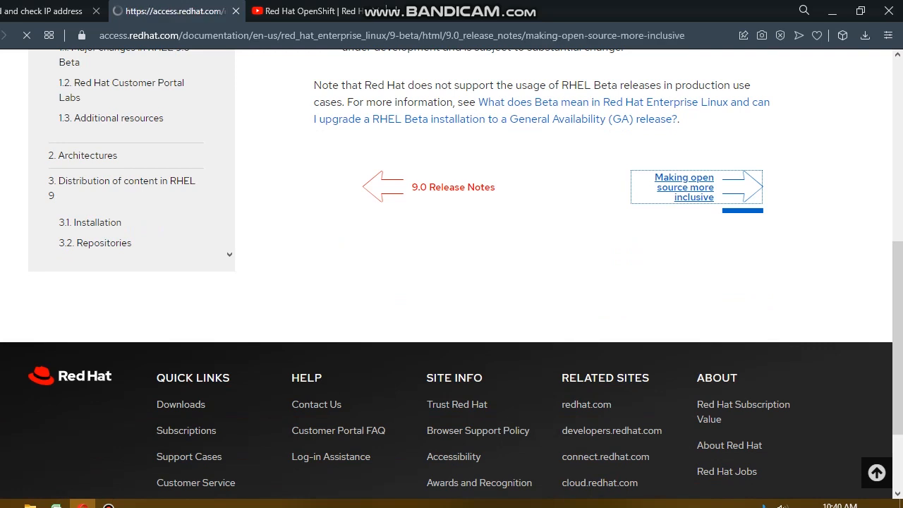
{"action": "left_click", "coordinate": [684, 187]}
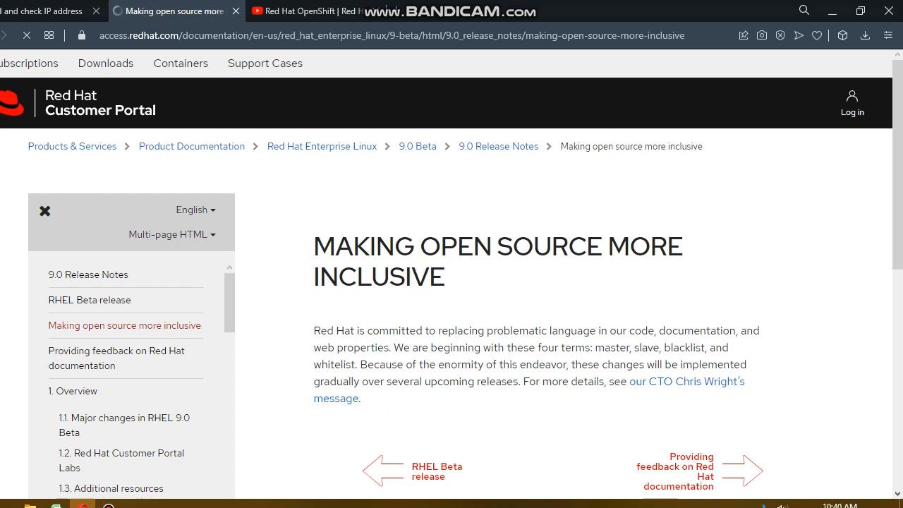
{"action": "scroll", "scroll_direction": "down", "scroll_amount": 3}
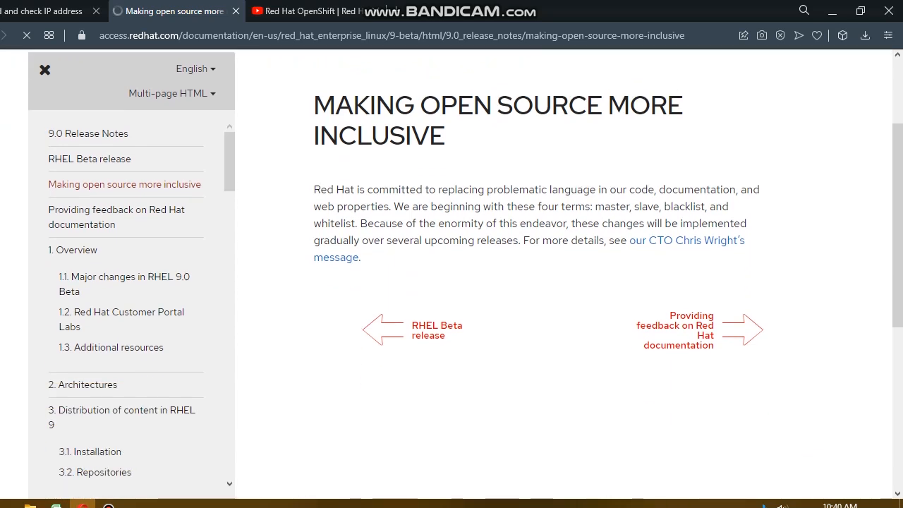
{"action": "left_click_drag", "start_coordinate": [314, 105], "coordinate": [407, 136]}
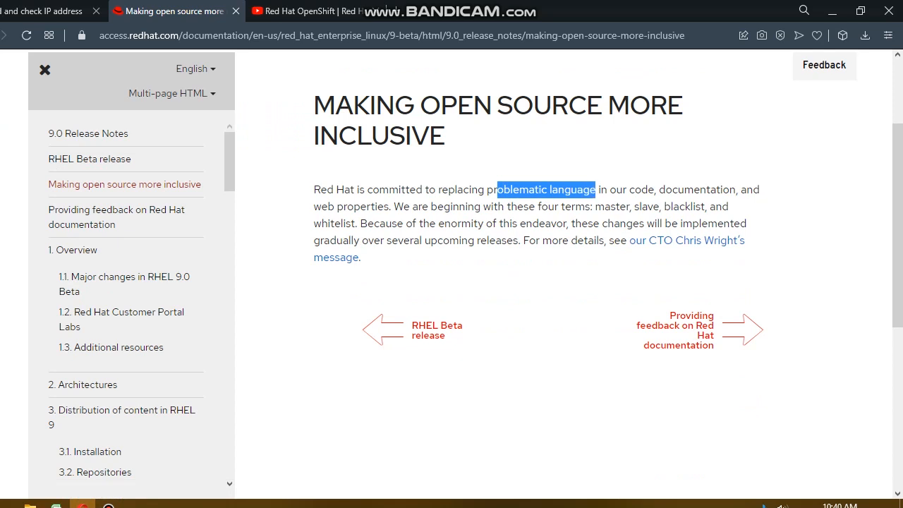
{"action": "left_click_drag", "start_coordinate": [595, 189], "coordinate": [705, 189]}
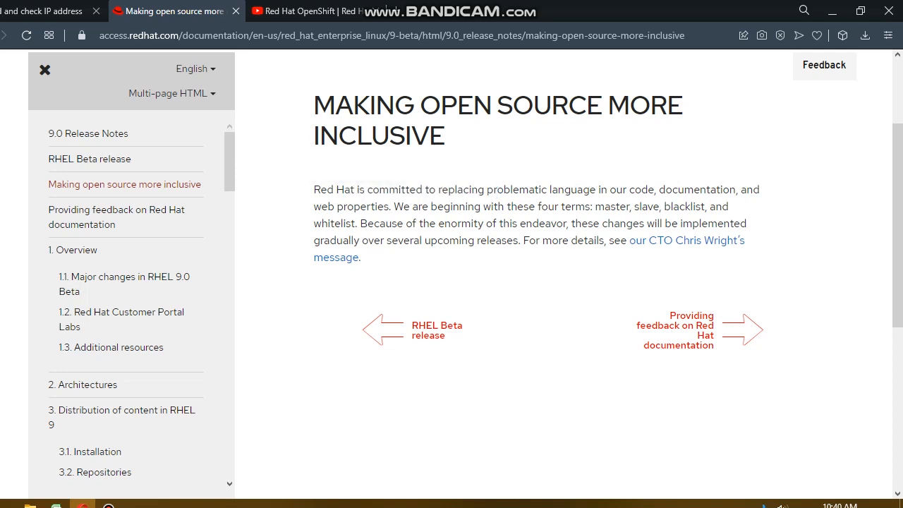
{"action": "left_click_drag", "start_coordinate": [587, 206], "coordinate": [637, 206]}
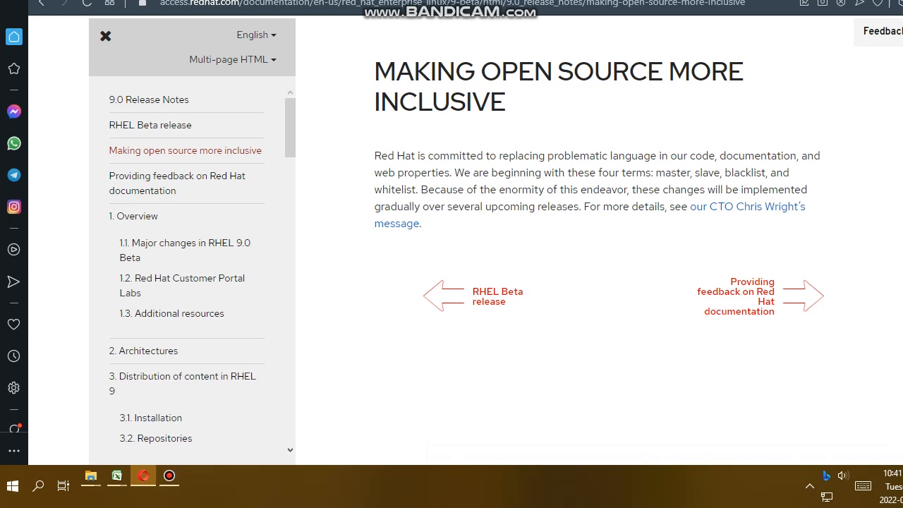
{"action": "left_click", "coordinate": [169, 475]}
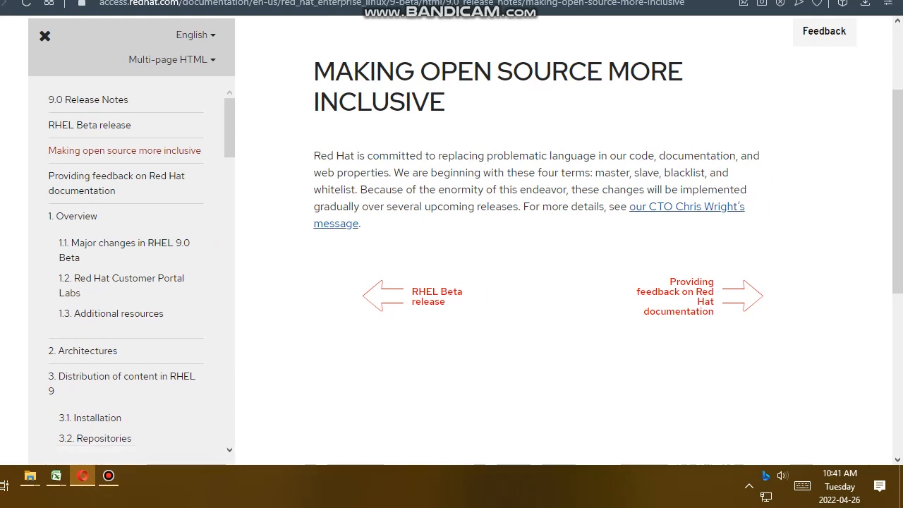
{"action": "scroll", "scroll_direction": "down", "scroll_amount": 3}
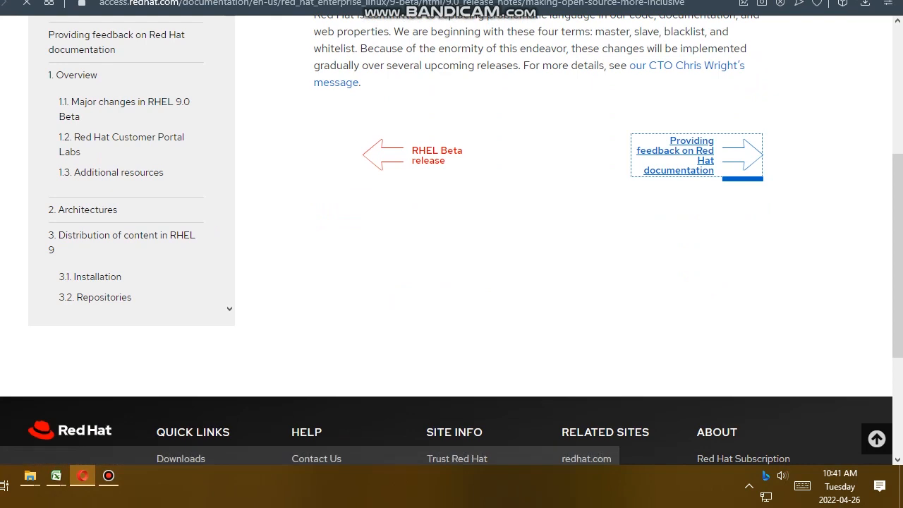
Open 'Providing feedback on Red Hat documentation' and highlight its introductory sentences
{"action": "left_click", "coordinate": [677, 155]}
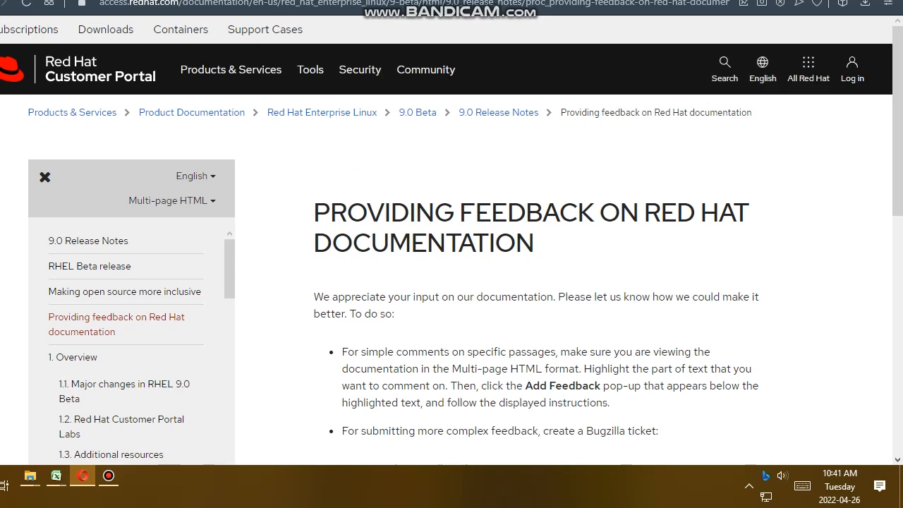
{"action": "scroll", "scroll_direction": "down", "scroll_amount": 3}
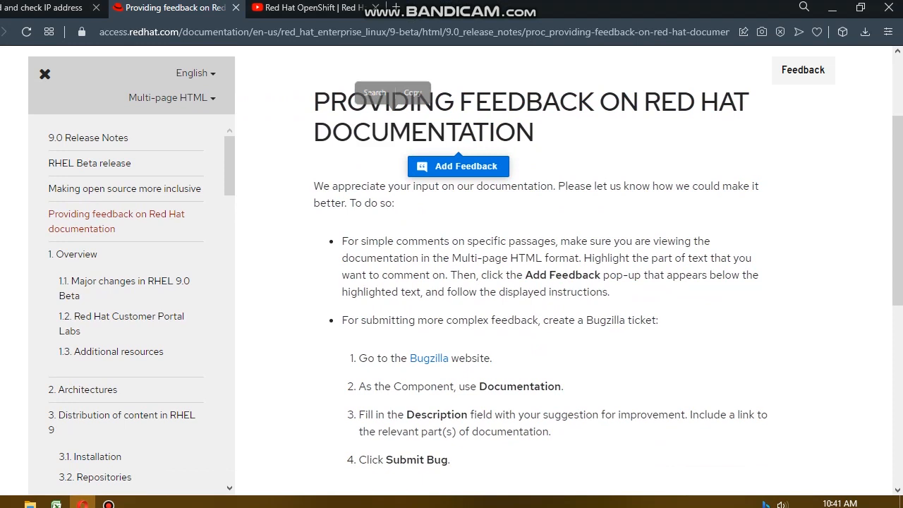
{"action": "left_click_drag", "start_coordinate": [314, 186], "coordinate": [394, 185]}
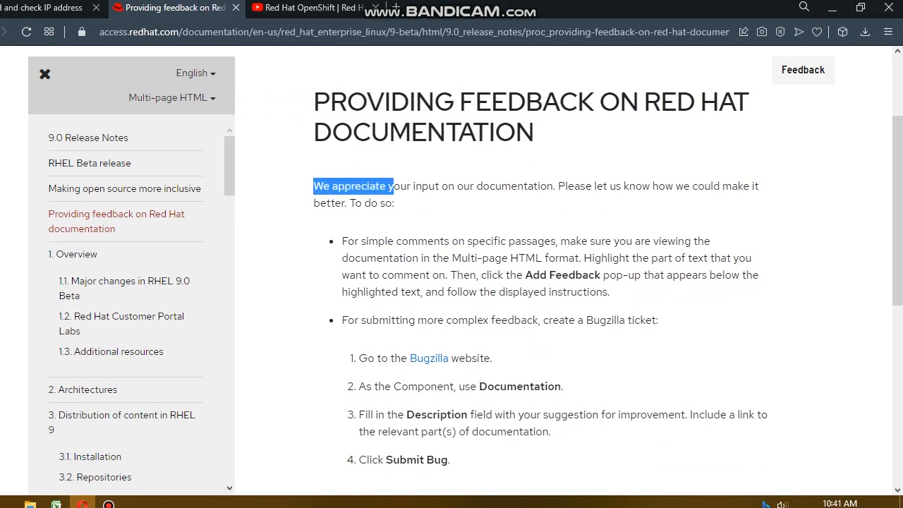
{"action": "left_click_drag", "start_coordinate": [393, 185], "coordinate": [482, 186]}
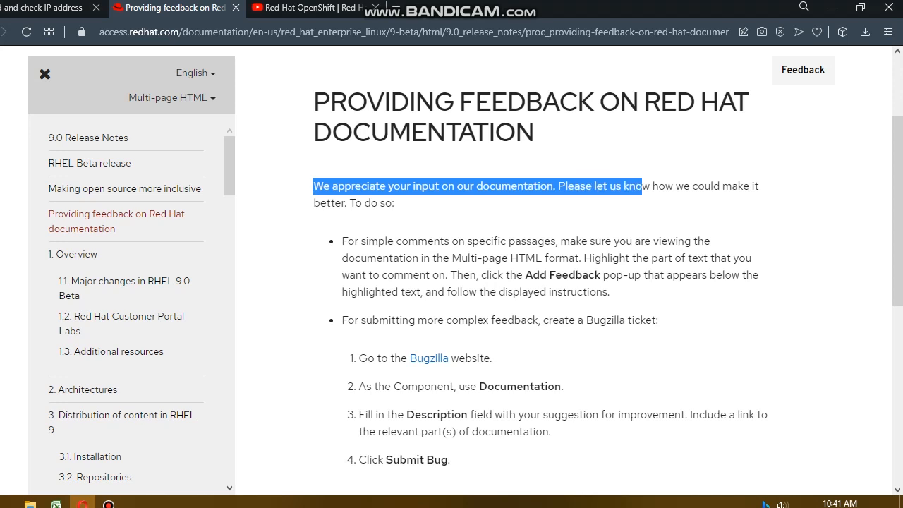
{"action": "left_click_drag", "start_coordinate": [640, 187], "coordinate": [729, 187]}
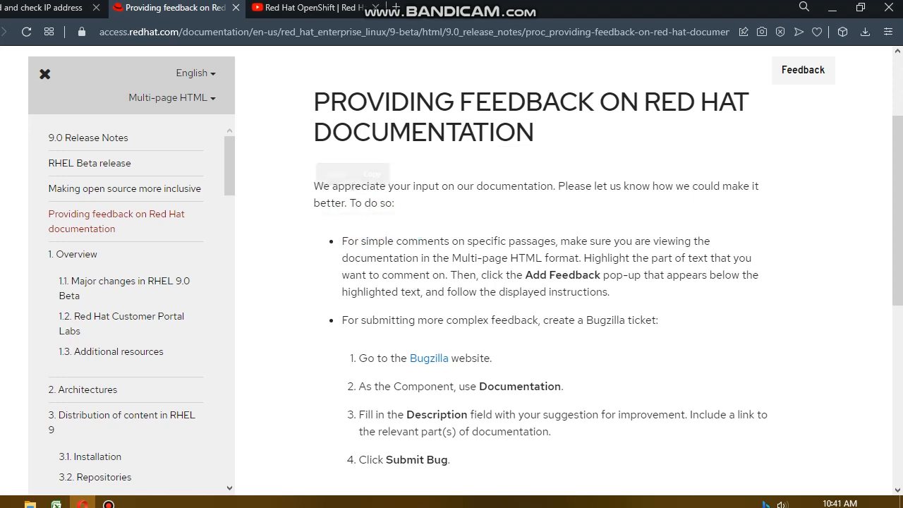
{"action": "left_click_drag", "start_coordinate": [340, 241], "coordinate": [463, 241]}
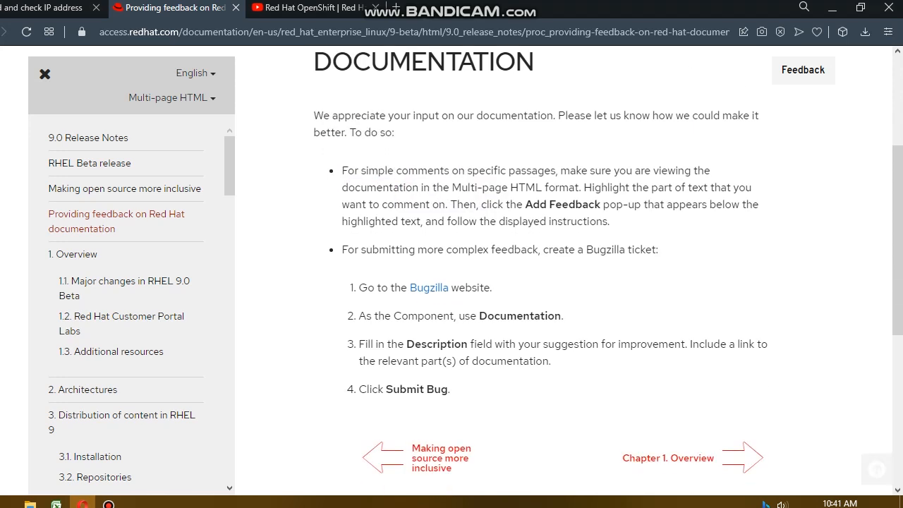
Scroll to the bottom and follow the 'Chapter 1. Overview' link
{"action": "scroll", "scroll_direction": "down", "scroll_amount": 3}
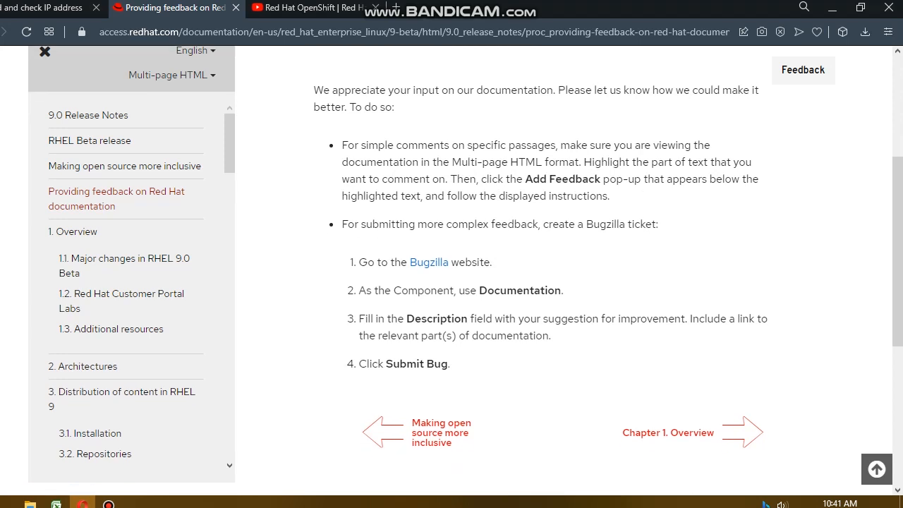
{"action": "scroll", "scroll_direction": "down", "scroll_amount": 3}
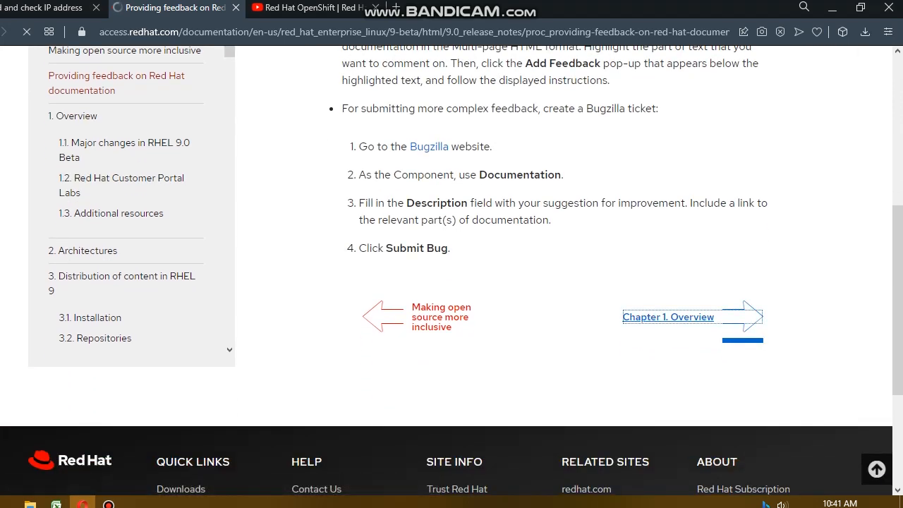
{"action": "left_click", "coordinate": [667, 317]}
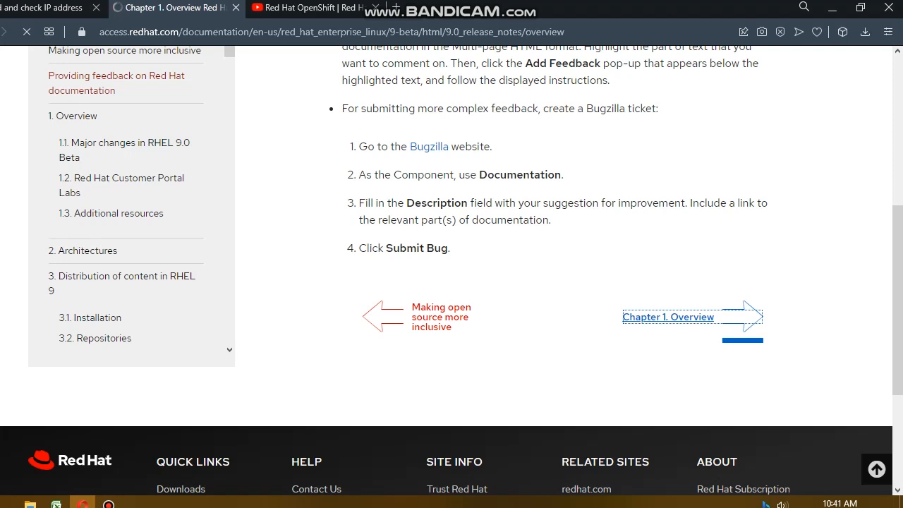
Scroll the Chapter 1 Overview, open the Feedback panel, and reach the SHA-1 security notes
{"action": "left_click", "coordinate": [668, 317]}
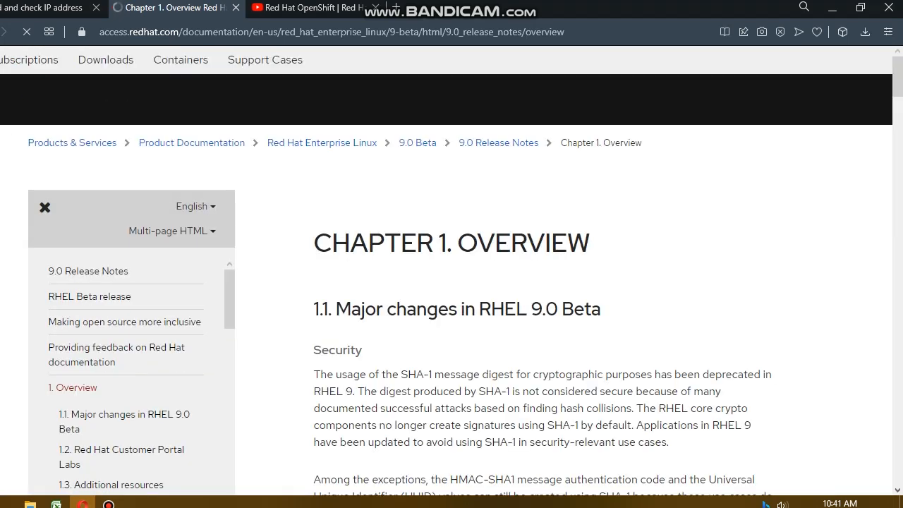
{"action": "scroll", "scroll_direction": "down", "scroll_amount": 3}
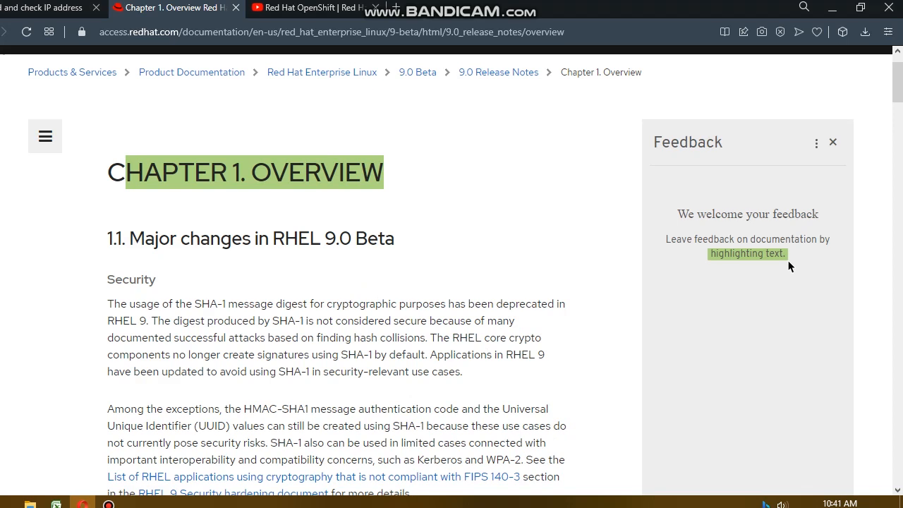
{"action": "scroll", "scroll_direction": "down", "scroll_amount": 3}
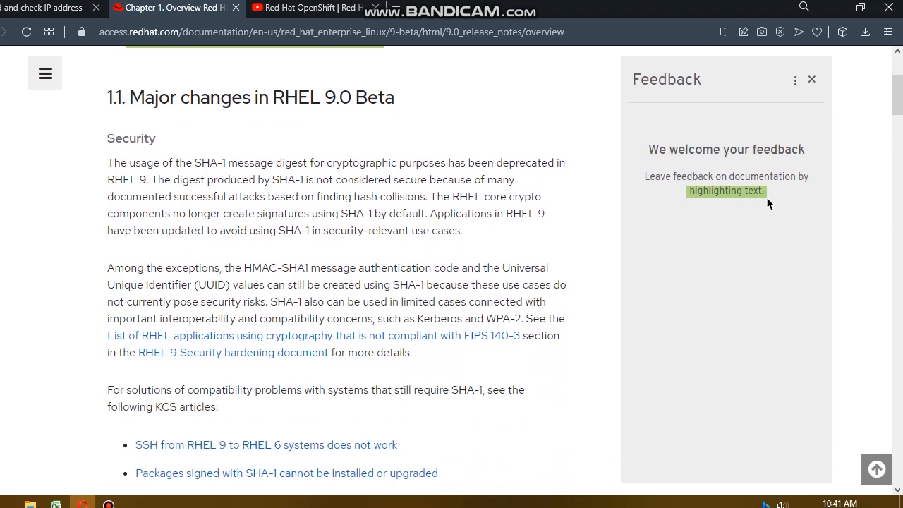
{"action": "double_click", "coordinate": [198, 138]}
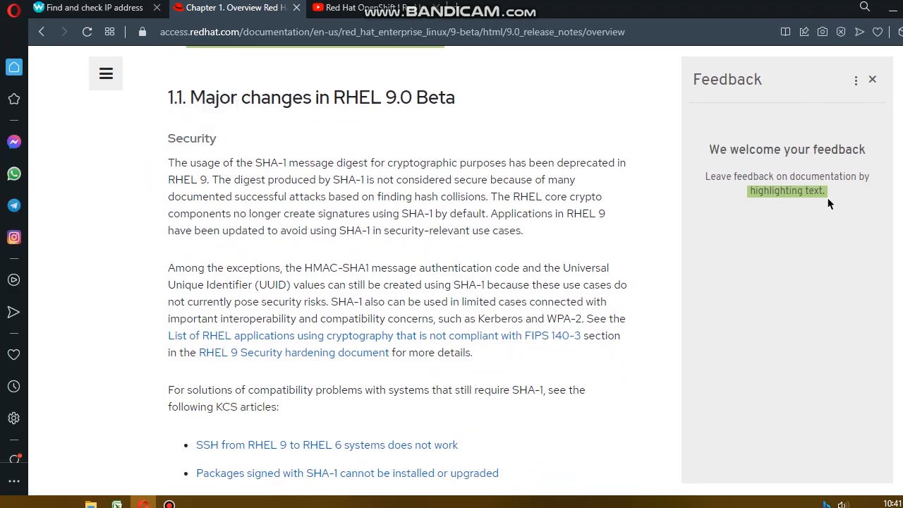
{"action": "scroll", "scroll_direction": "down", "scroll_amount": 3}
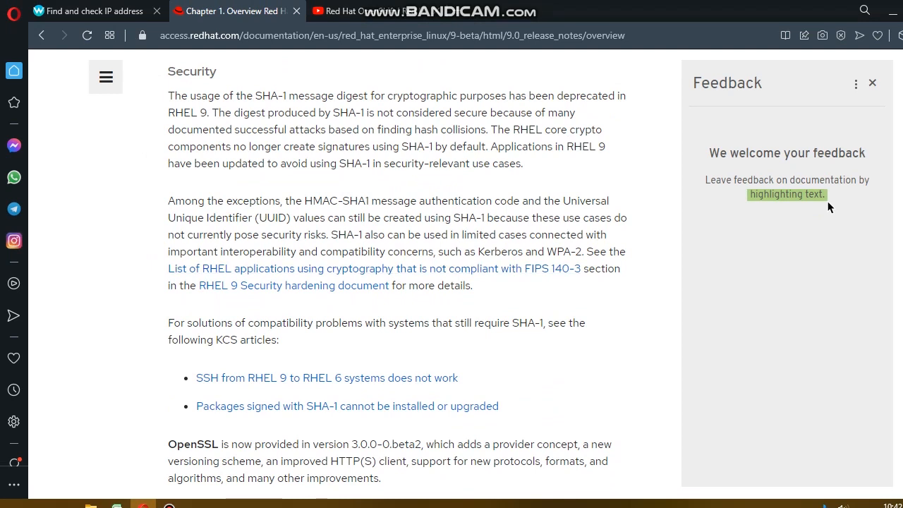
{"action": "mouse_move", "coordinate": [374, 268]}
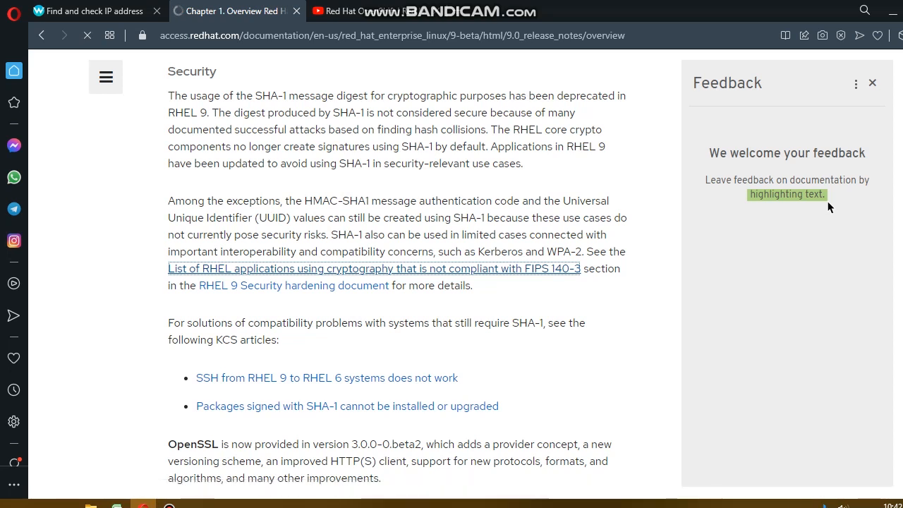
Follow the FIPS 140-3 non-compliant applications link and scroll down to Table 3.1
{"action": "left_click", "coordinate": [374, 268]}
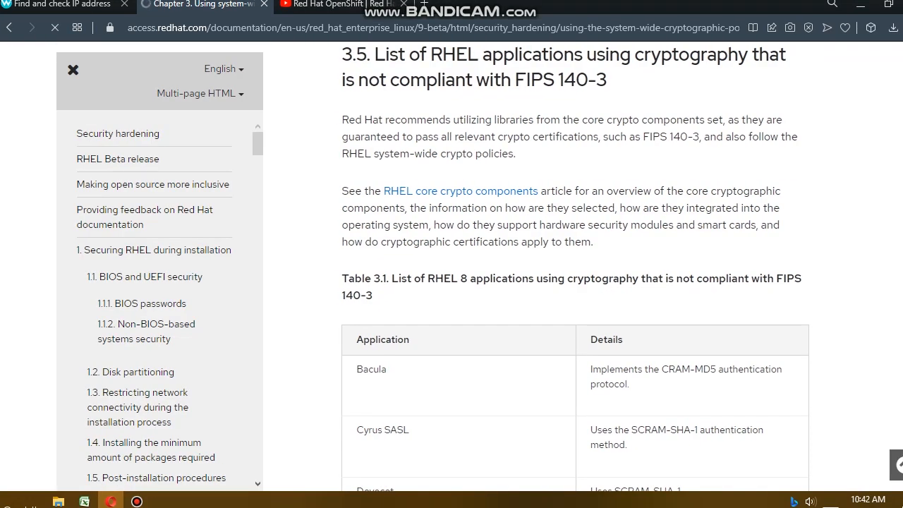
{"action": "scroll", "scroll_direction": "down", "scroll_amount": 3}
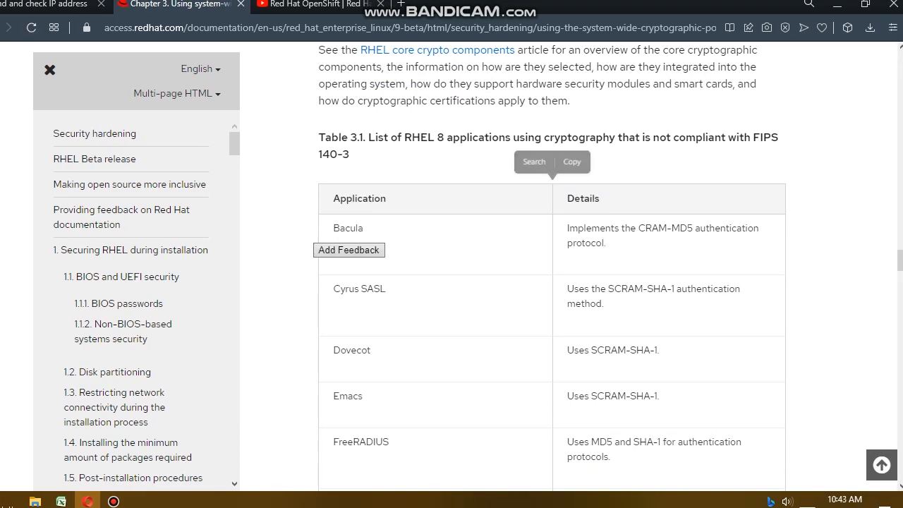
{"action": "scroll", "scroll_direction": "down", "scroll_amount": 3}
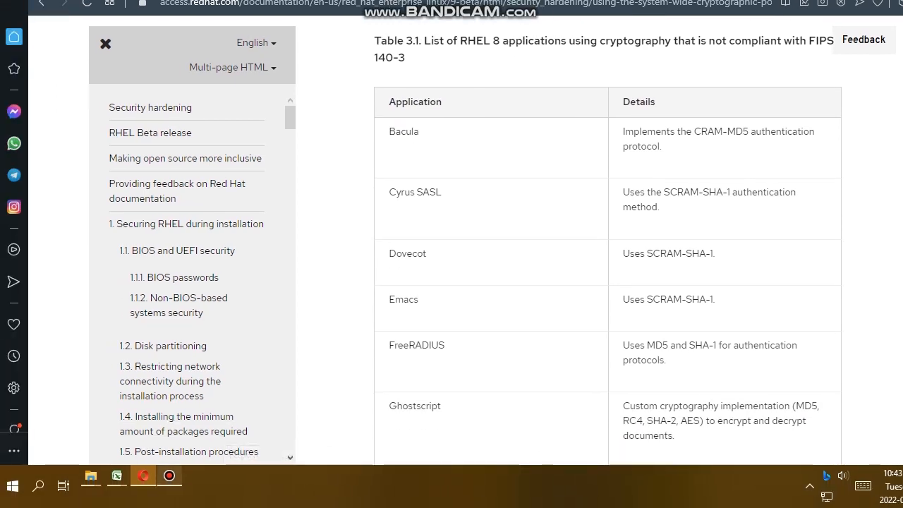
{"action": "mouse_move", "coordinate": [169, 475]}
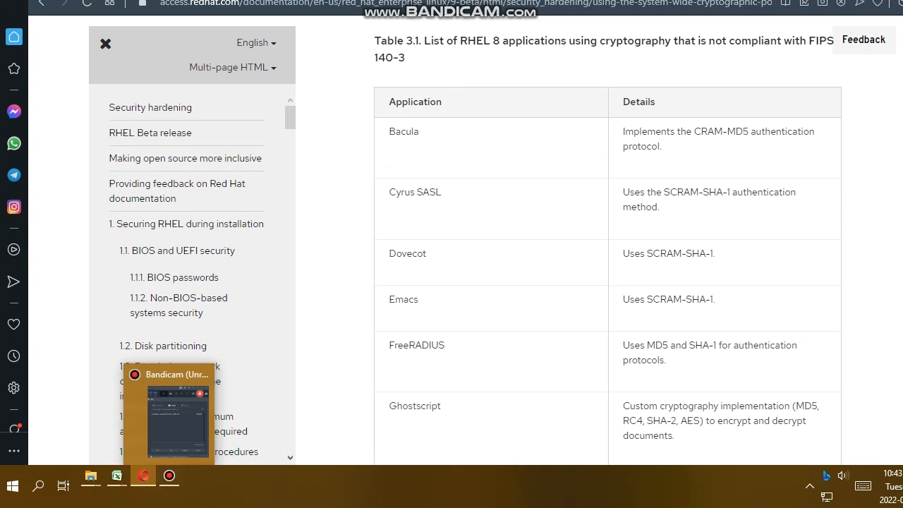